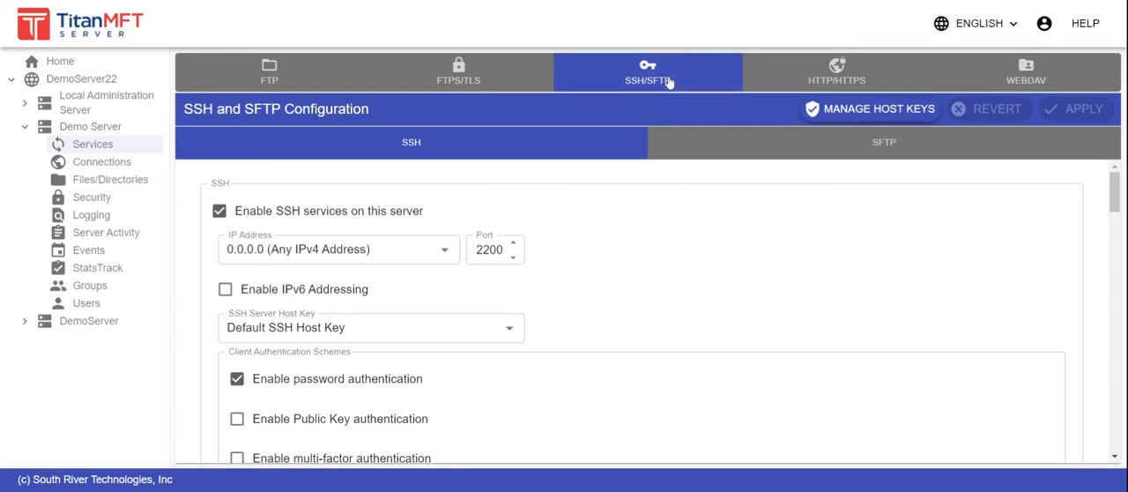
Scroll down the SSH/SFTP Configuration to the public key authentication options.
scroll("down", 3)
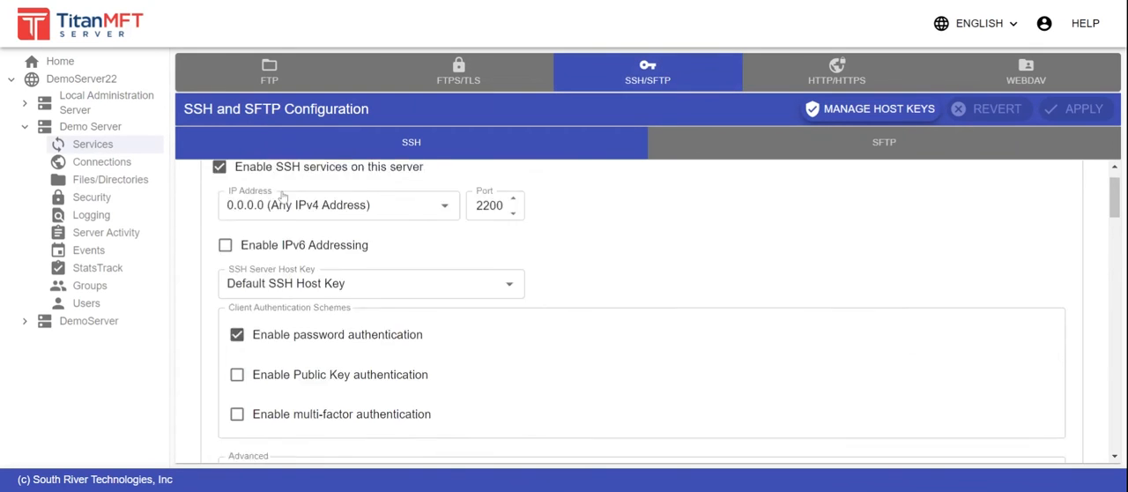
scroll("down", 3)
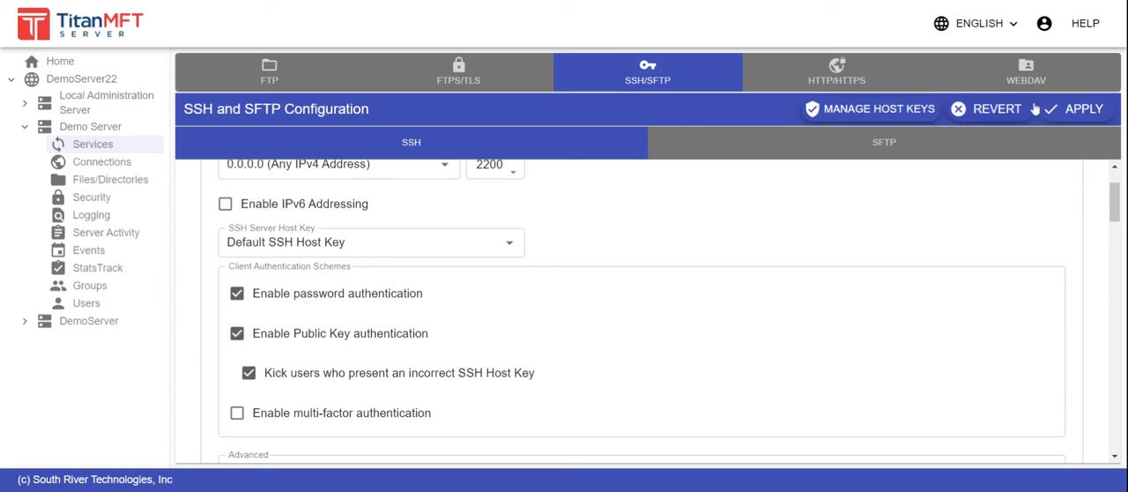
mouse_move(1082, 109)
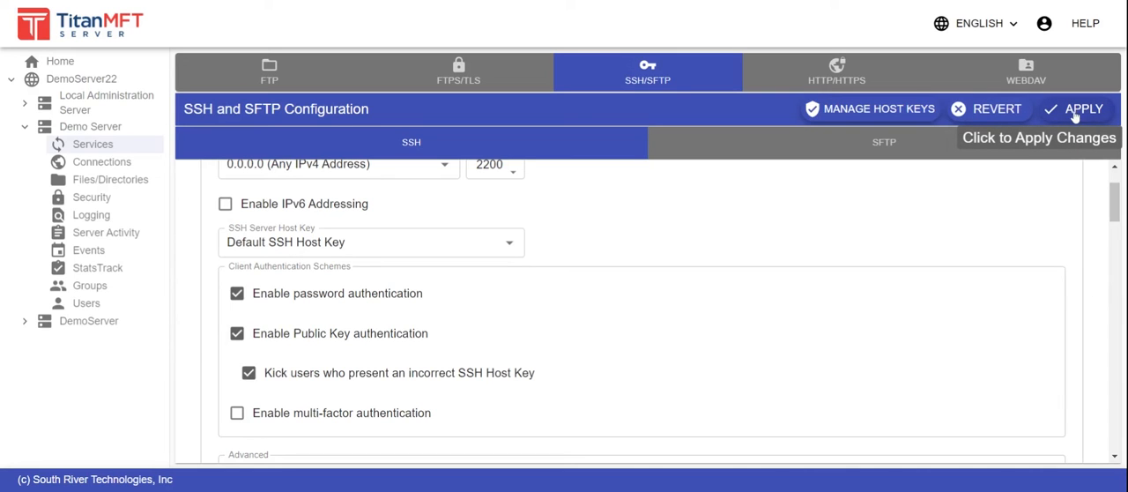
Apply the Demo Server's SSH public key authentication changes.
left_click(1082, 109)
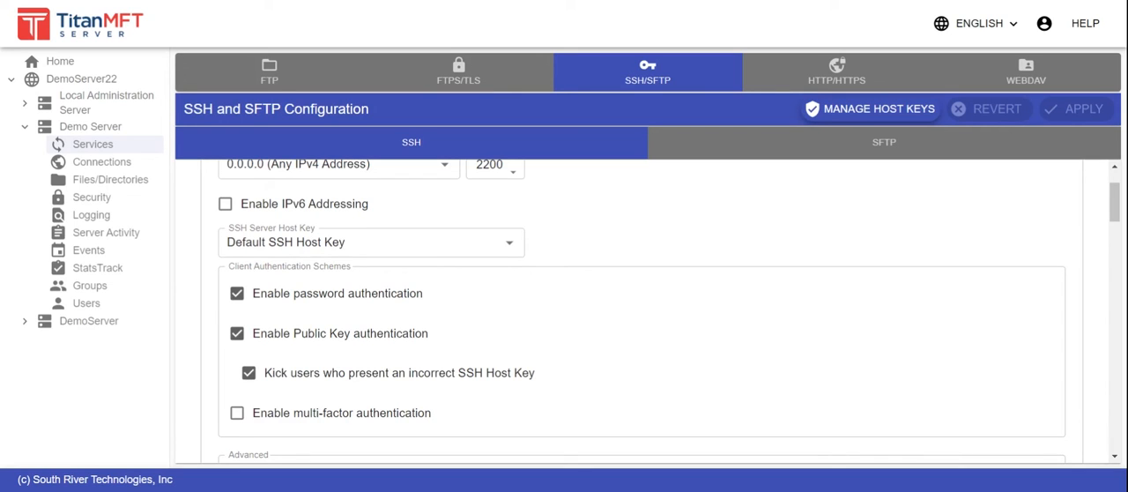
mouse_move(86, 303)
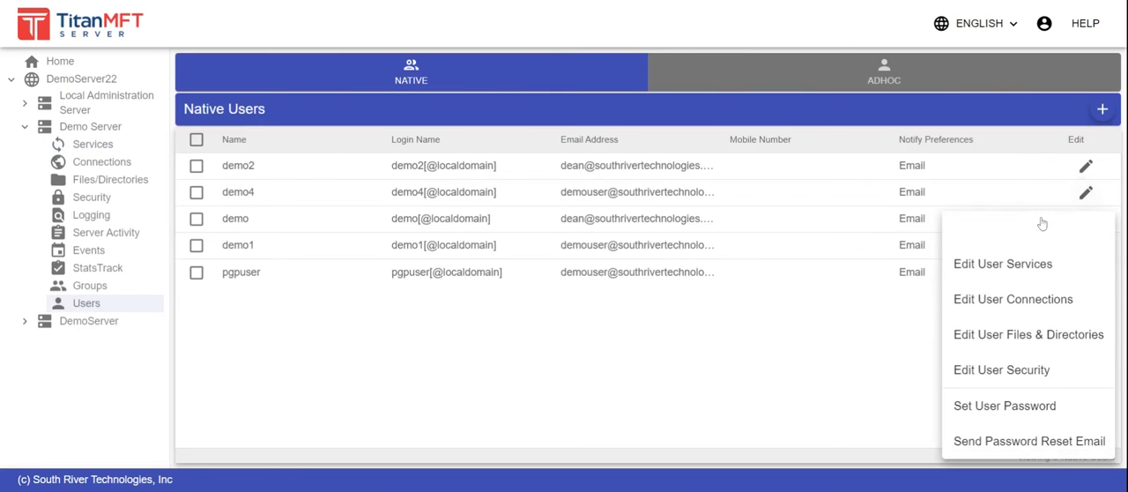
Open Edit User Services and leave the kick-incorrect-host-key option inherited and unchanged.
left_click(1001, 265)
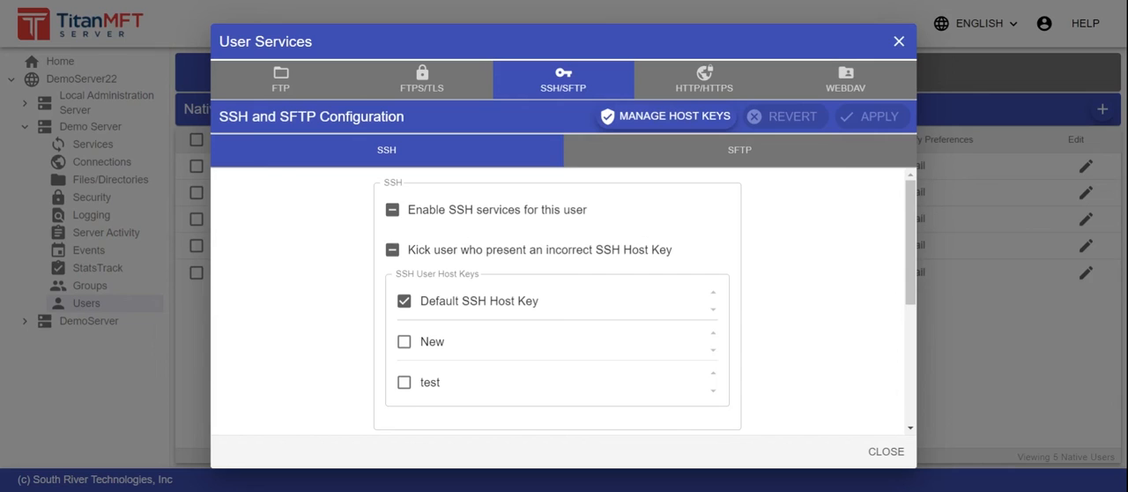
mouse_move(409, 245)
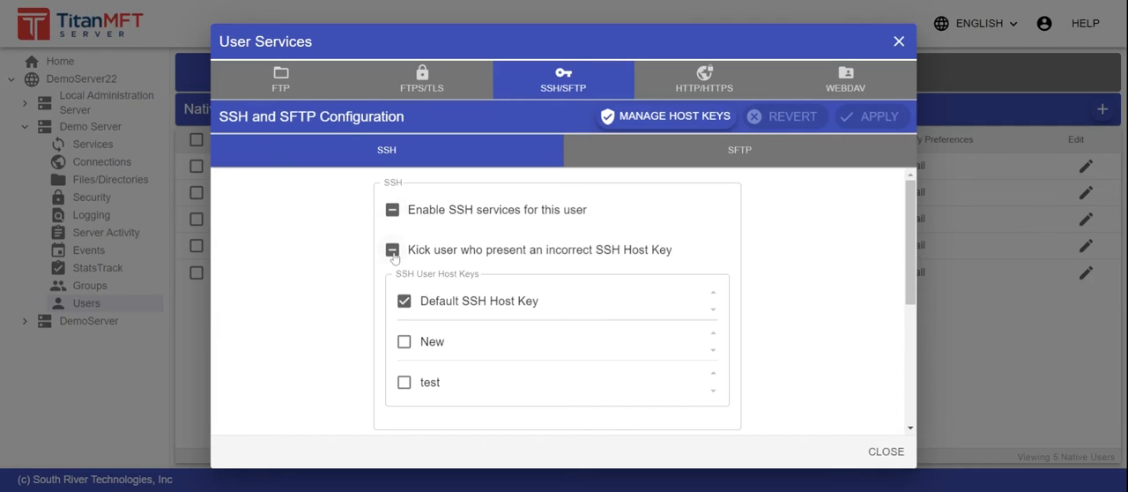
left_click(391, 251)
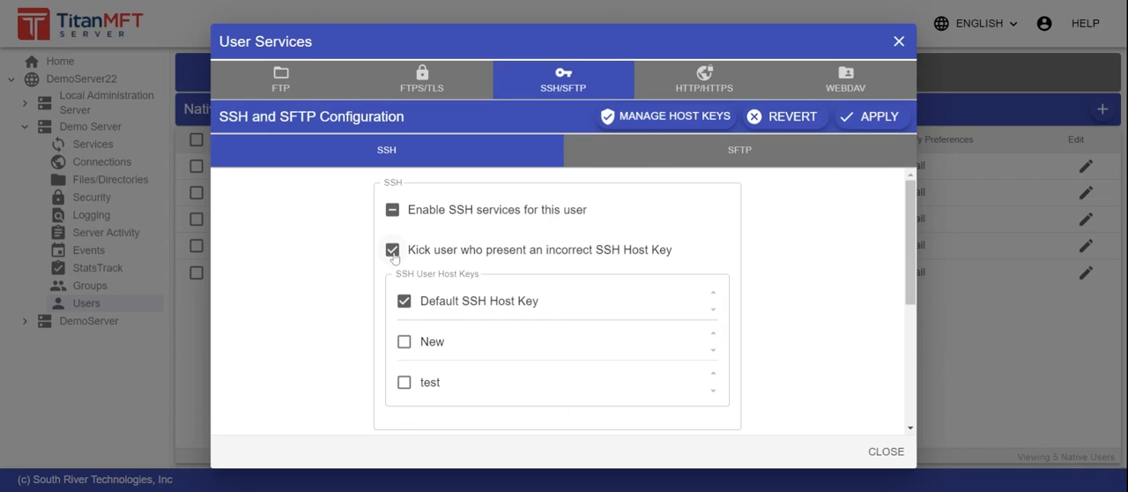
left_click(392, 251)
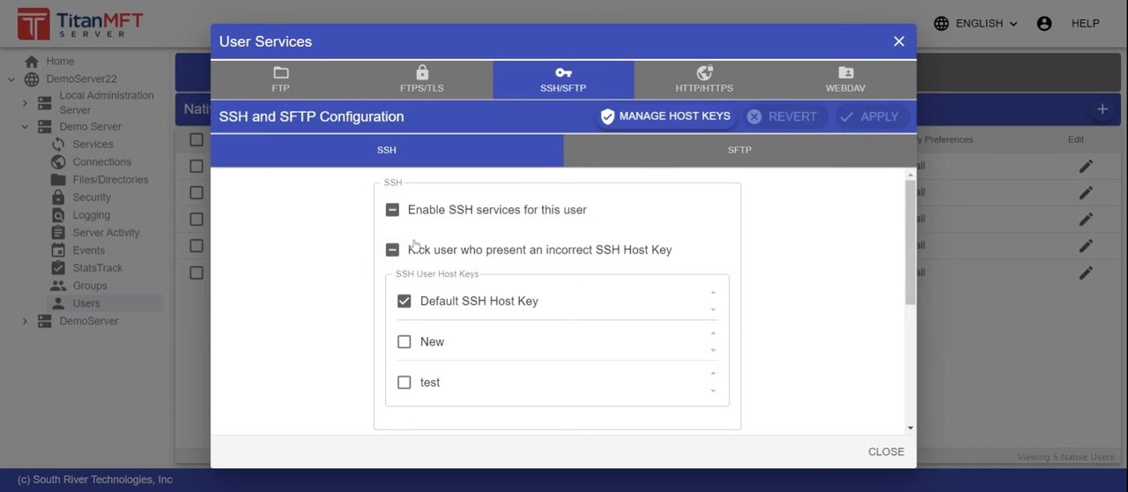
mouse_move(497, 240)
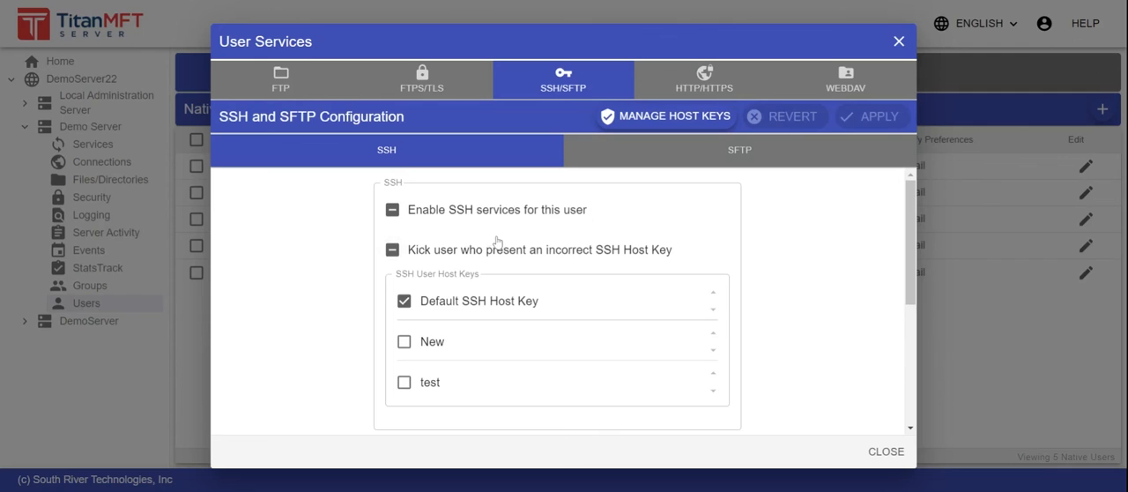
mouse_move(497, 243)
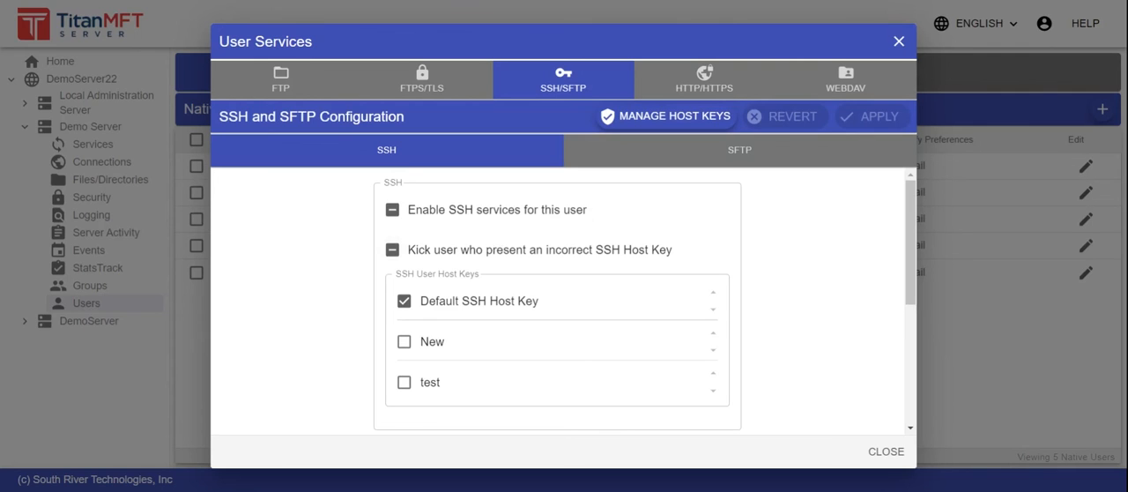
mouse_move(656, 117)
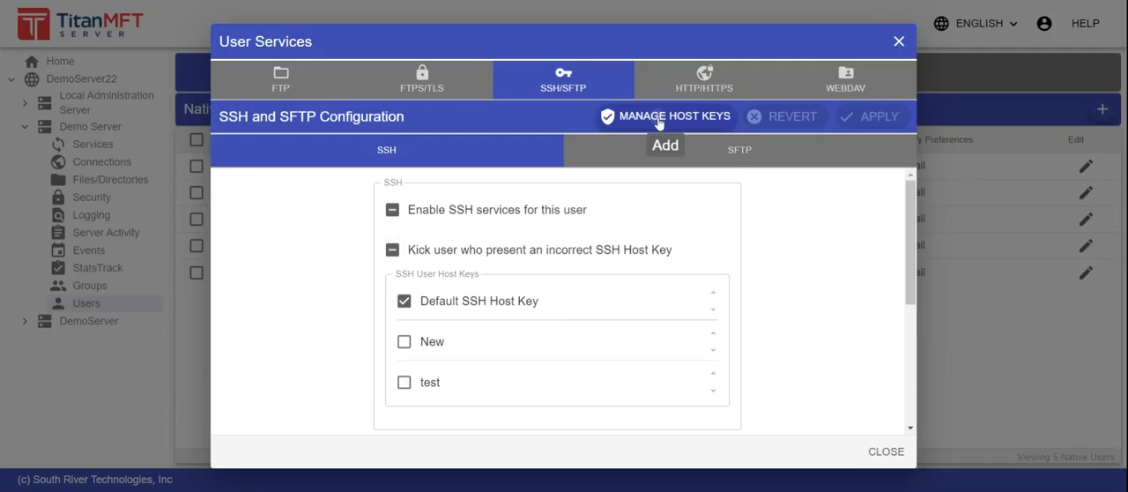
In Manage Host Keys, import Putty.pub as a new host key named 'Import' and add it.
left_click(673, 117)
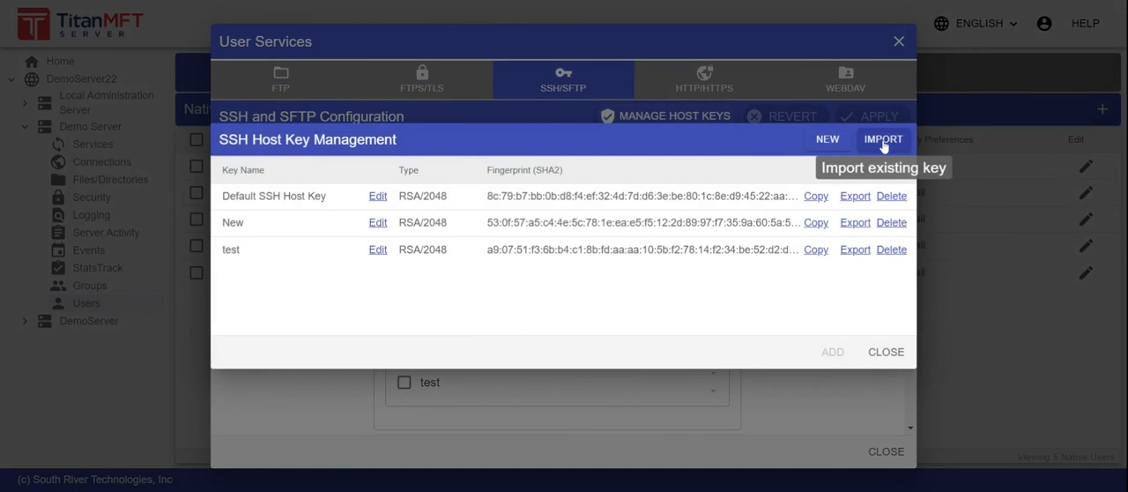
left_click(881, 137)
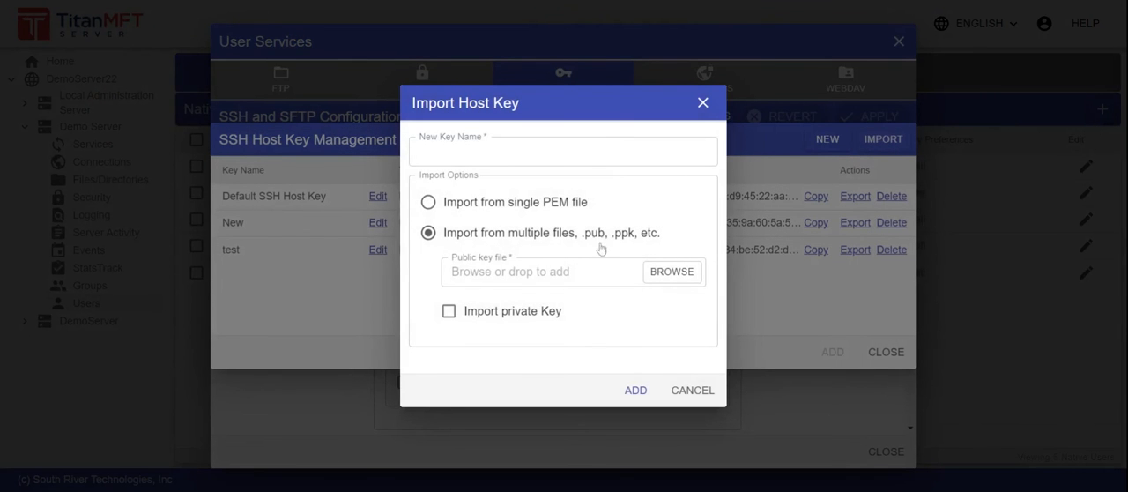
left_click(562, 149)
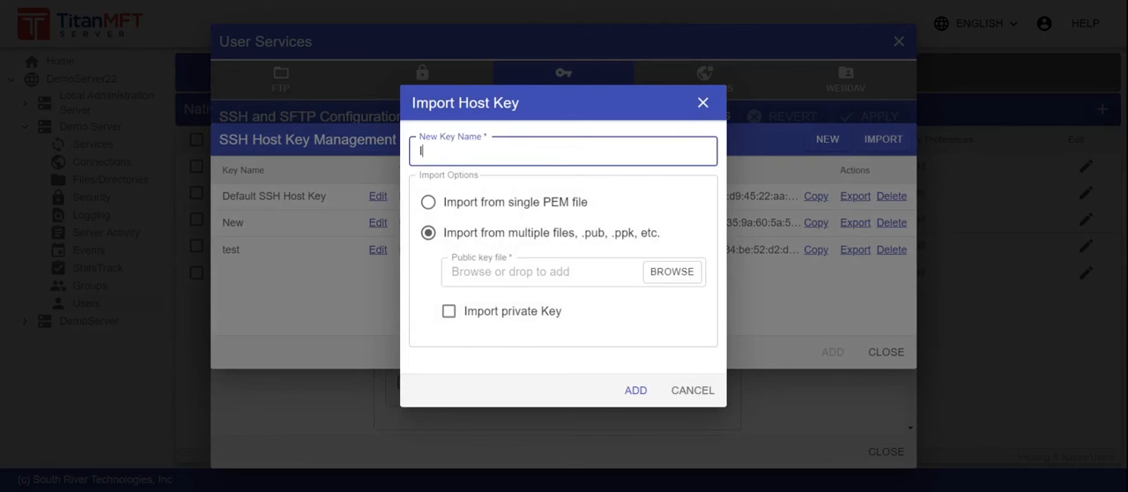
type("Import")
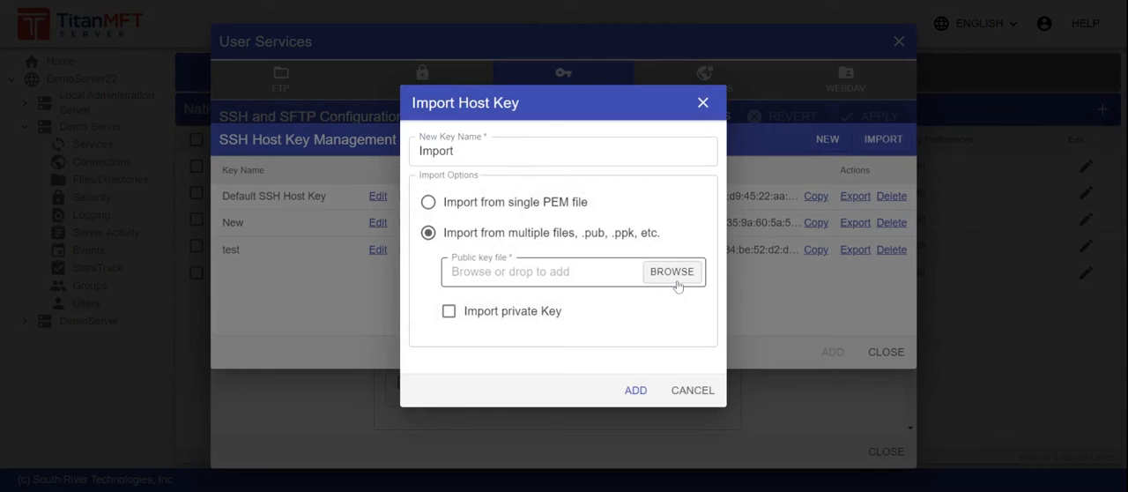
left_click(671, 271)
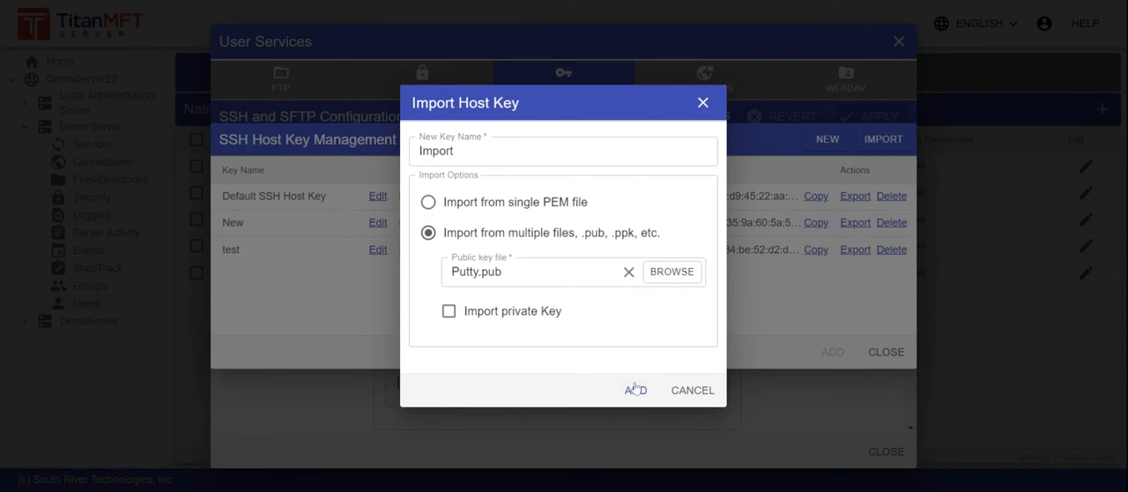
left_click(635, 390)
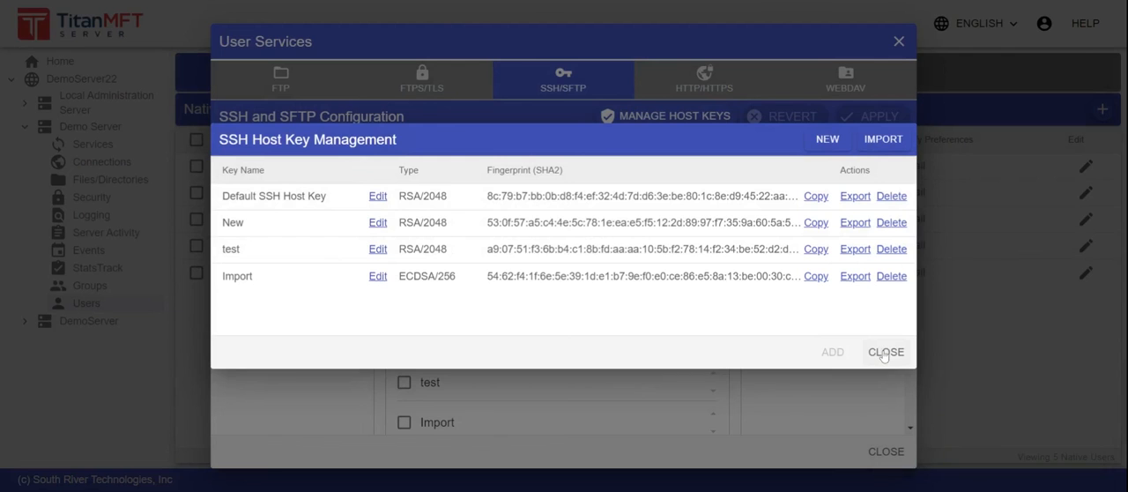
Uncheck Default SSH Host Key so only Import is used, and apply.
left_click(885, 352)
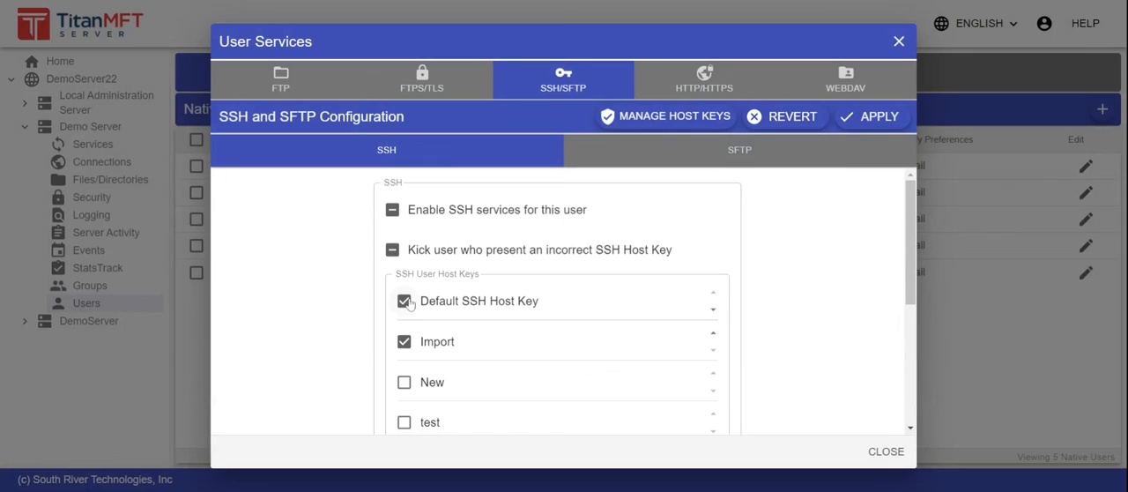
left_click(403, 300)
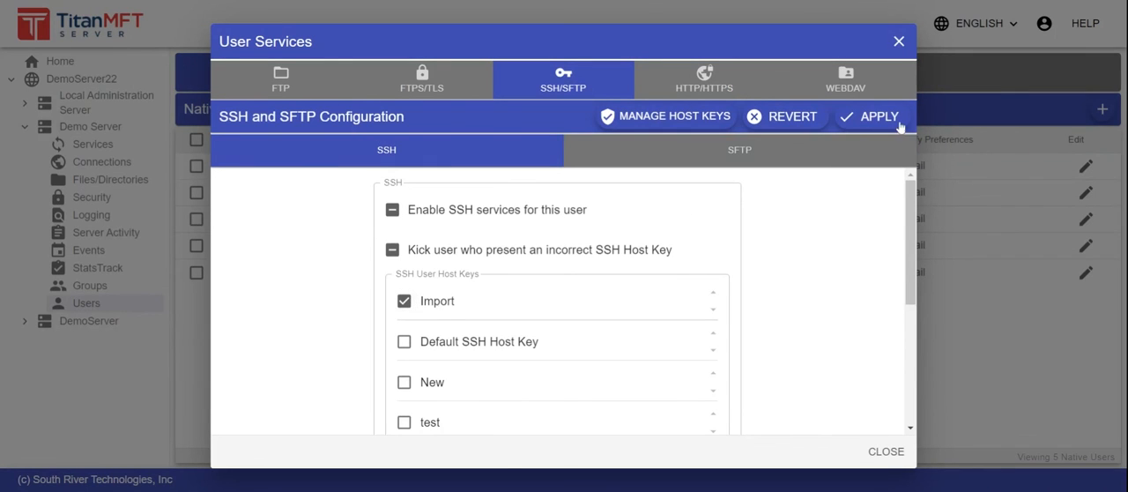
mouse_move(878, 117)
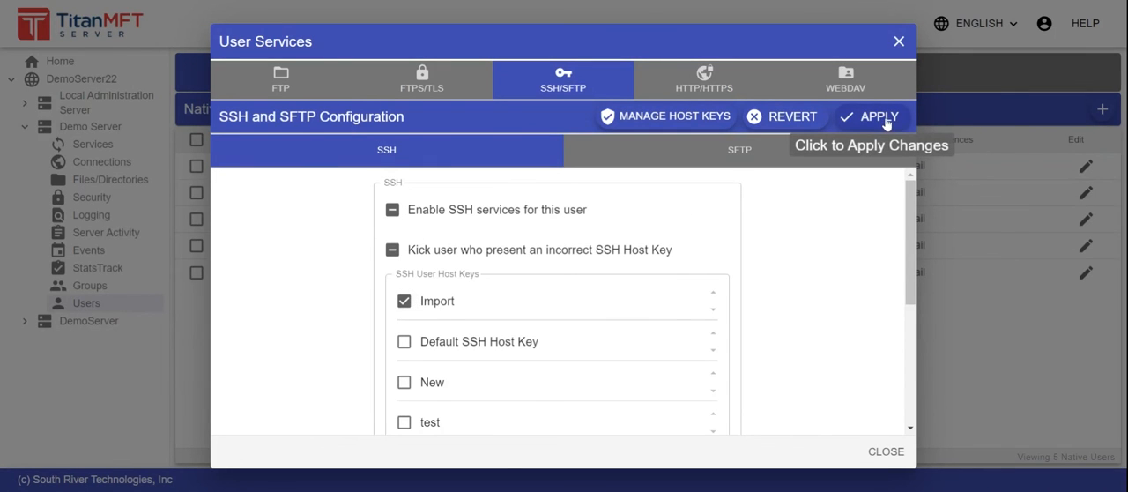
left_click(878, 116)
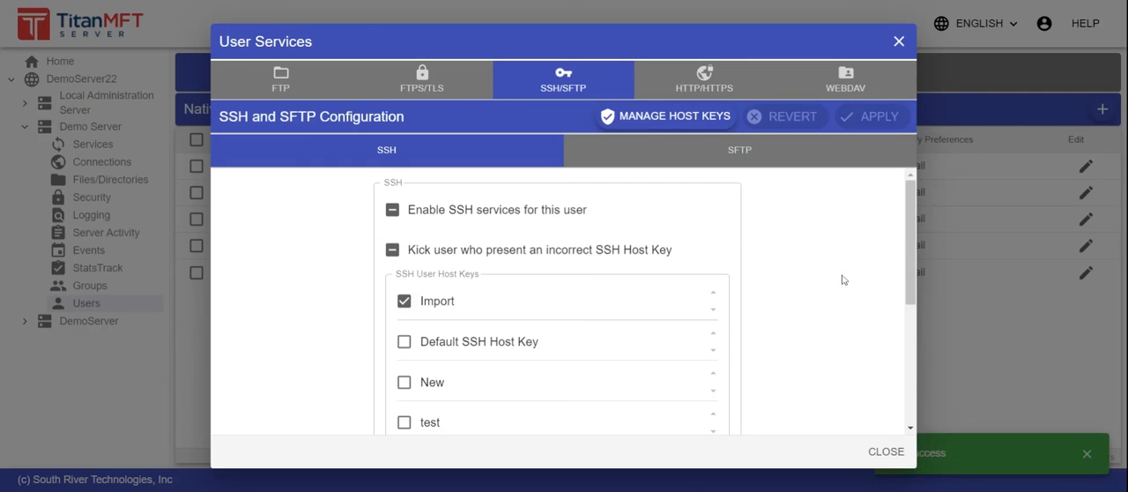